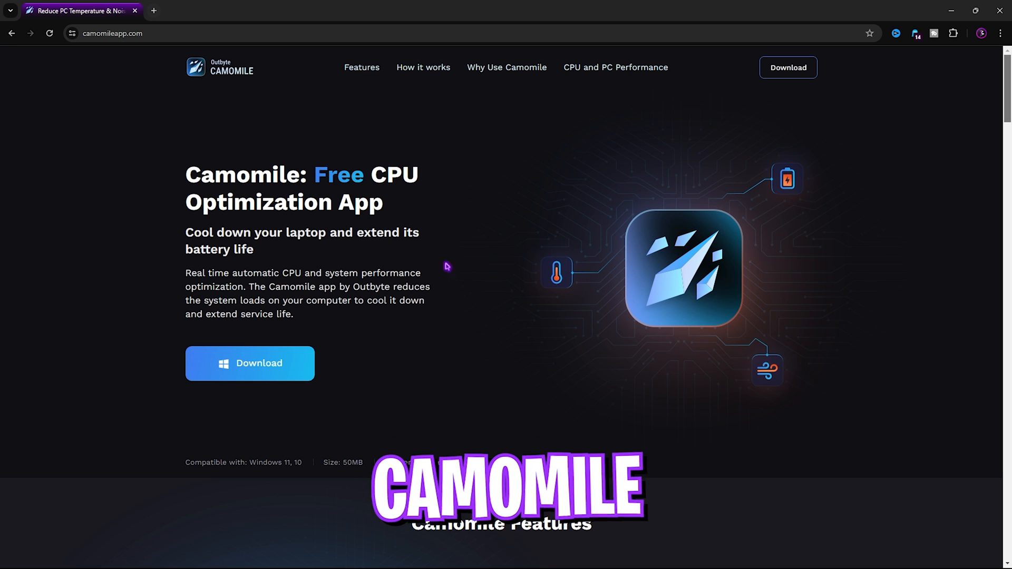
{"action": "mouse_move", "coordinate": [205, 107]}
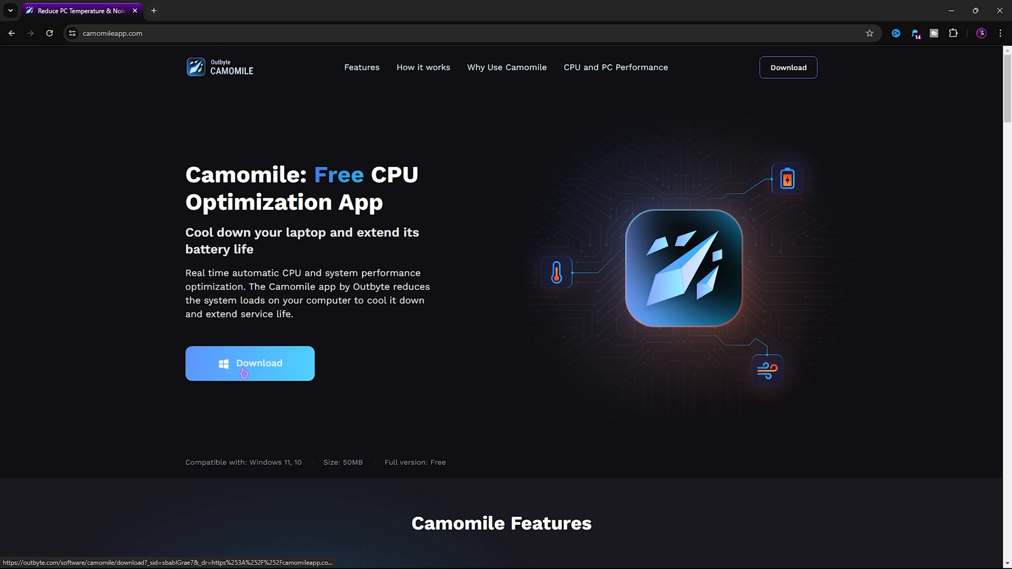
{"action": "mouse_move", "coordinate": [278, 367]}
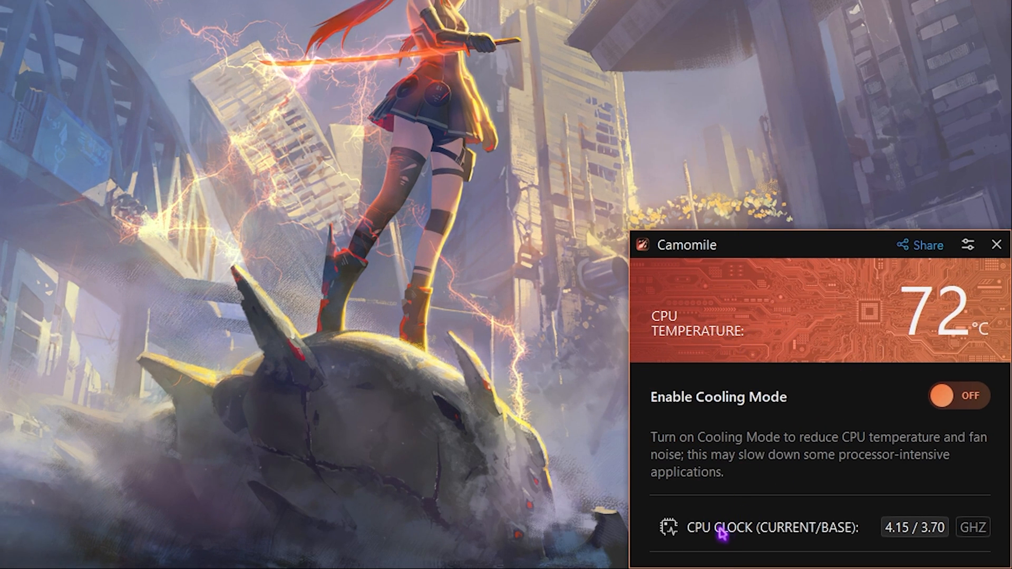
{"action": "mouse_move", "coordinate": [855, 558]}
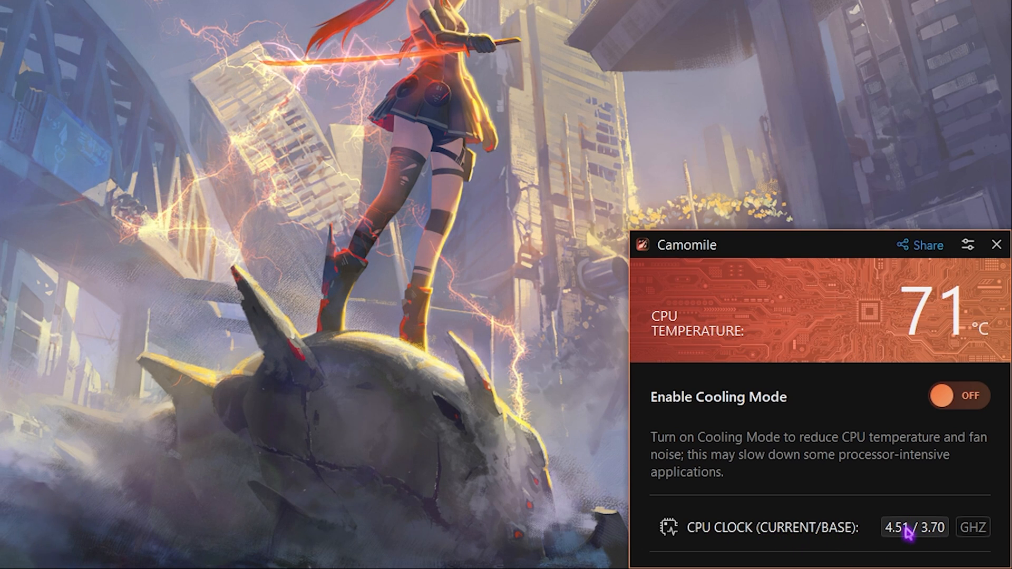
{"action": "mouse_move", "coordinate": [967, 244]}
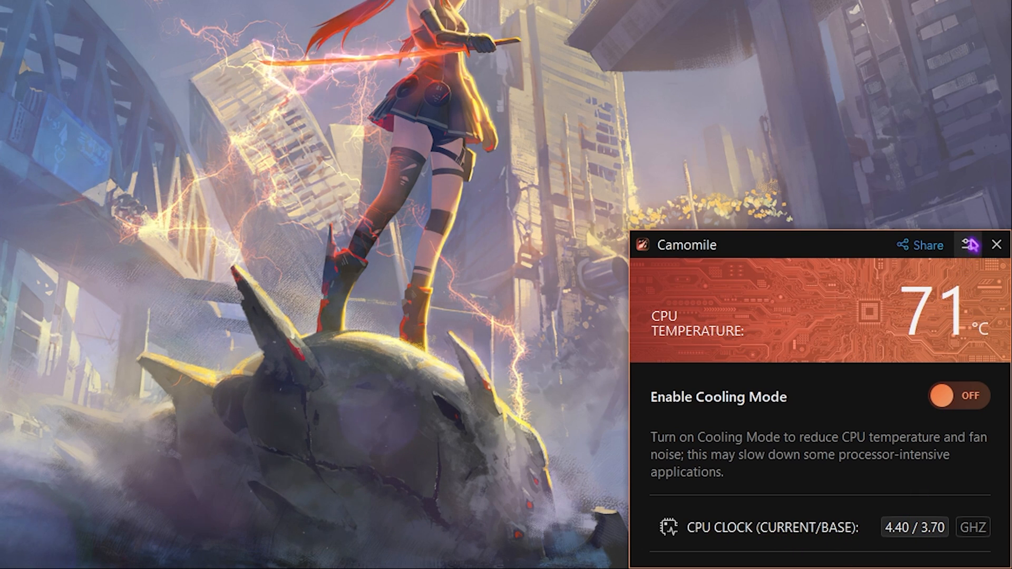
Step: Open Camomile's options menu listing Settings, Theme, About, Help and Website
{"action": "left_click", "coordinate": [969, 244]}
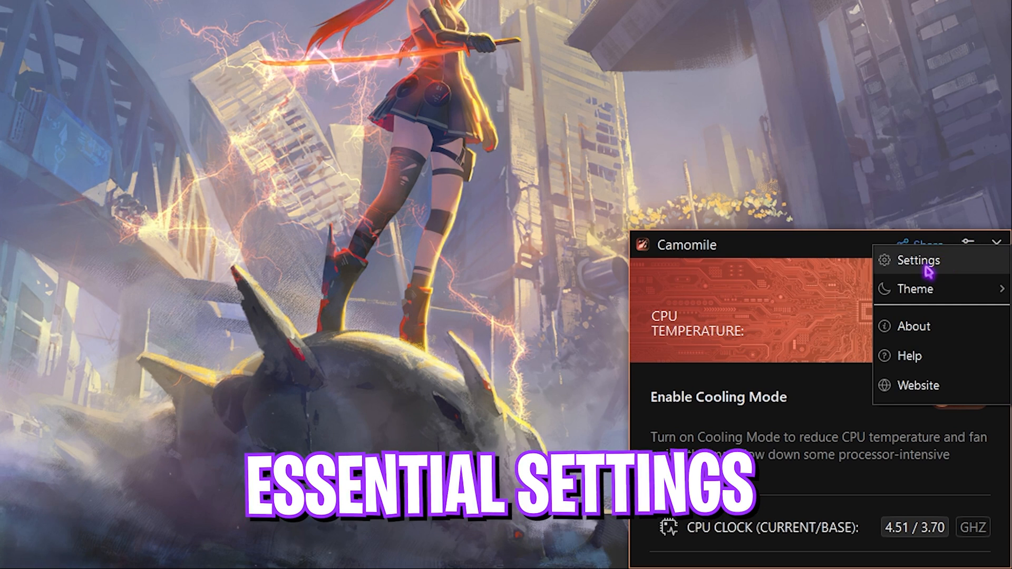
Step: Enable 'Cooling Mode on app launch' and 'Show temperature in tray', review Control, then apply
{"action": "left_click", "coordinate": [918, 261]}
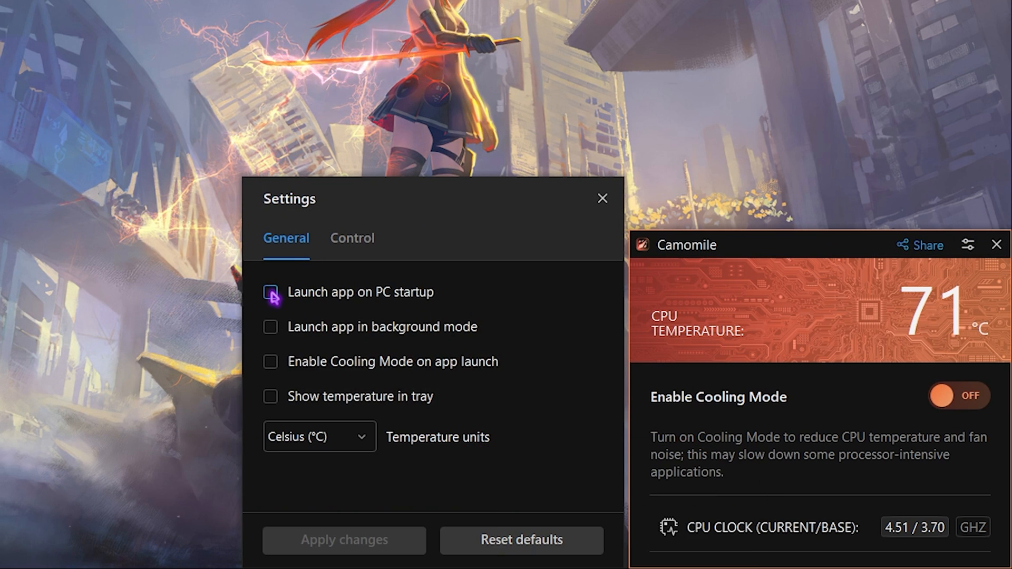
{"action": "mouse_move", "coordinate": [298, 322]}
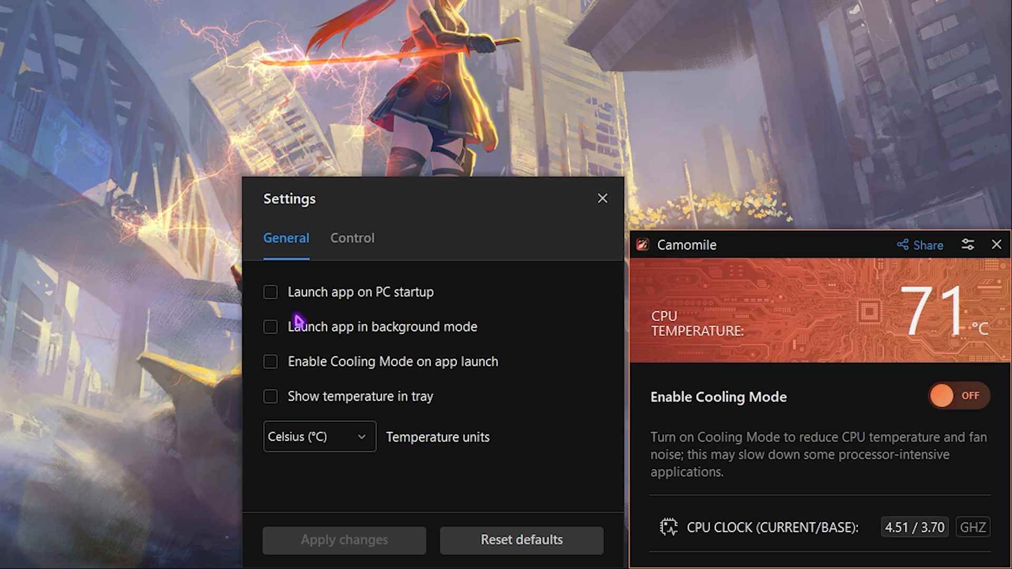
{"action": "left_click", "coordinate": [270, 361]}
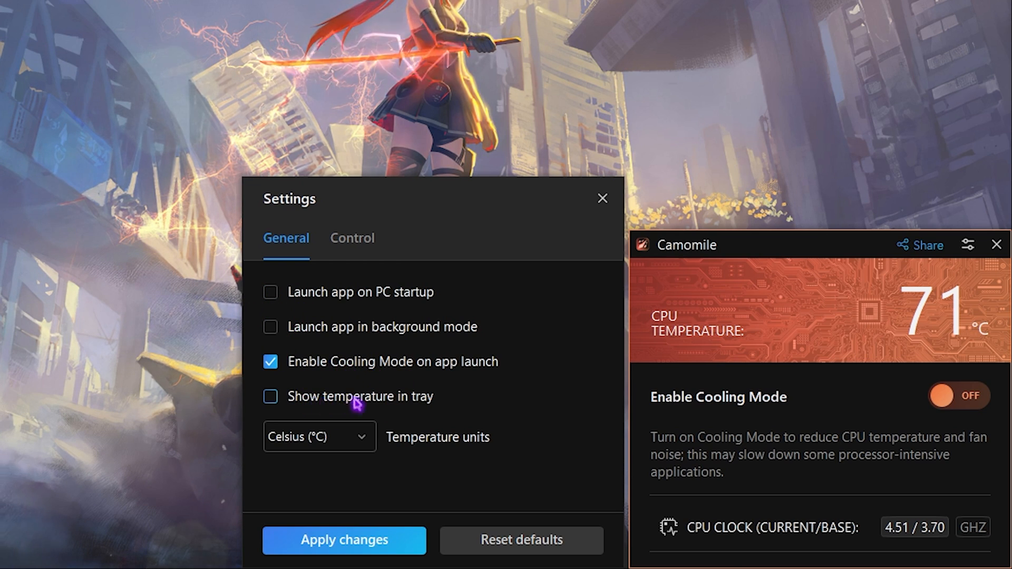
{"action": "left_click", "coordinate": [270, 397]}
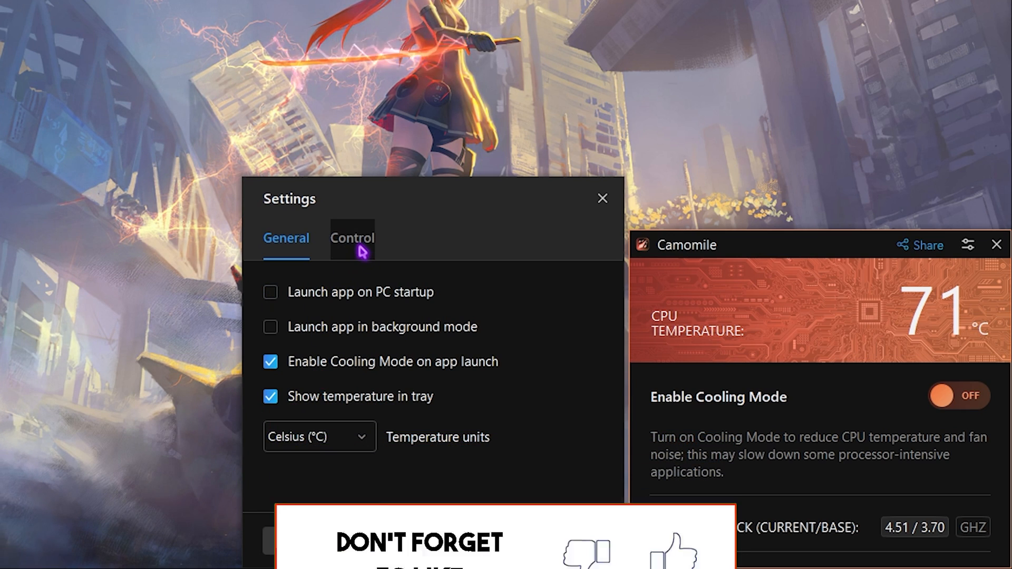
{"action": "left_click", "coordinate": [352, 238]}
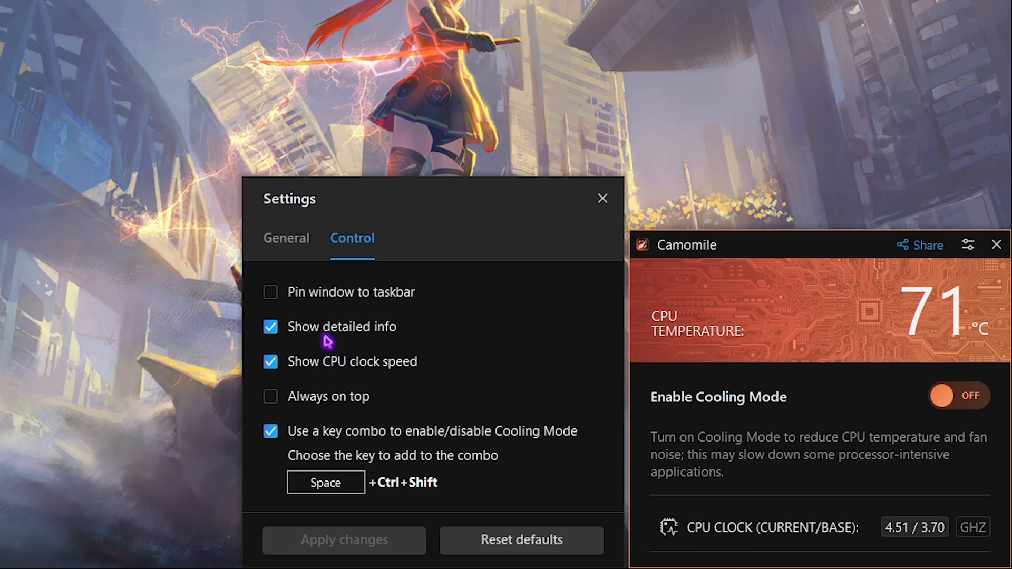
{"action": "mouse_move", "coordinate": [297, 369]}
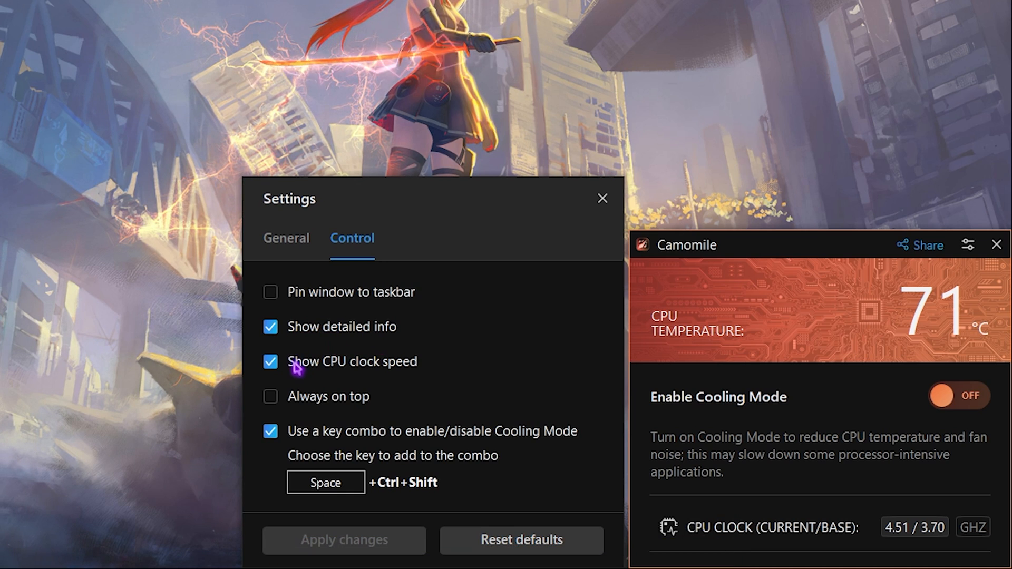
{"action": "mouse_move", "coordinate": [333, 510]}
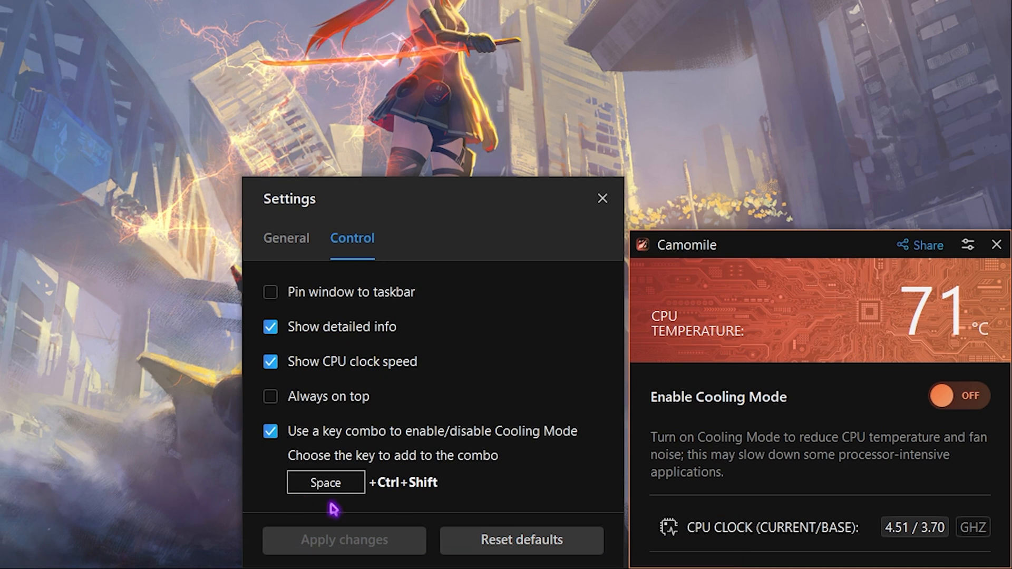
{"action": "mouse_move", "coordinate": [384, 444]}
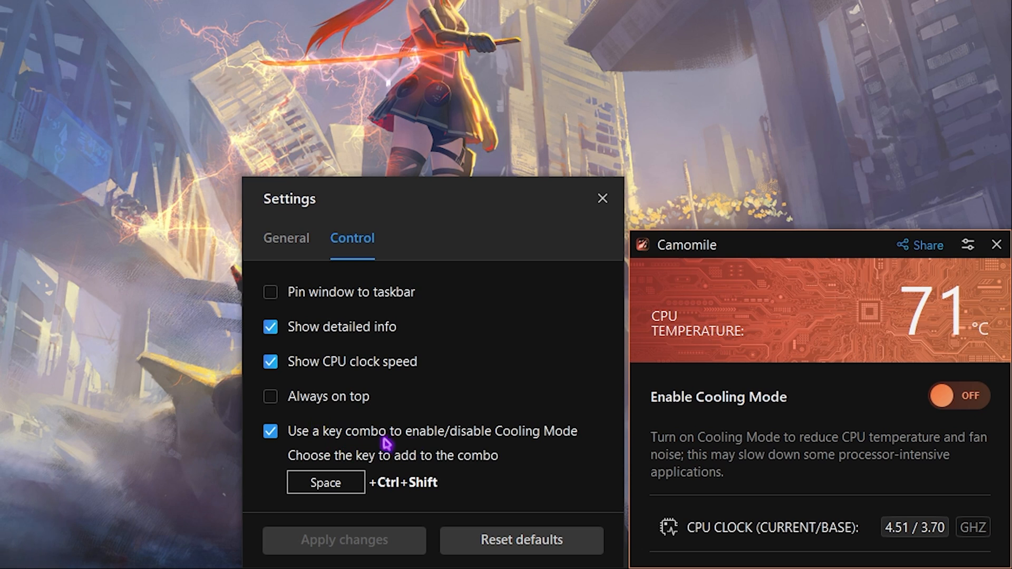
{"action": "left_click", "coordinate": [602, 198]}
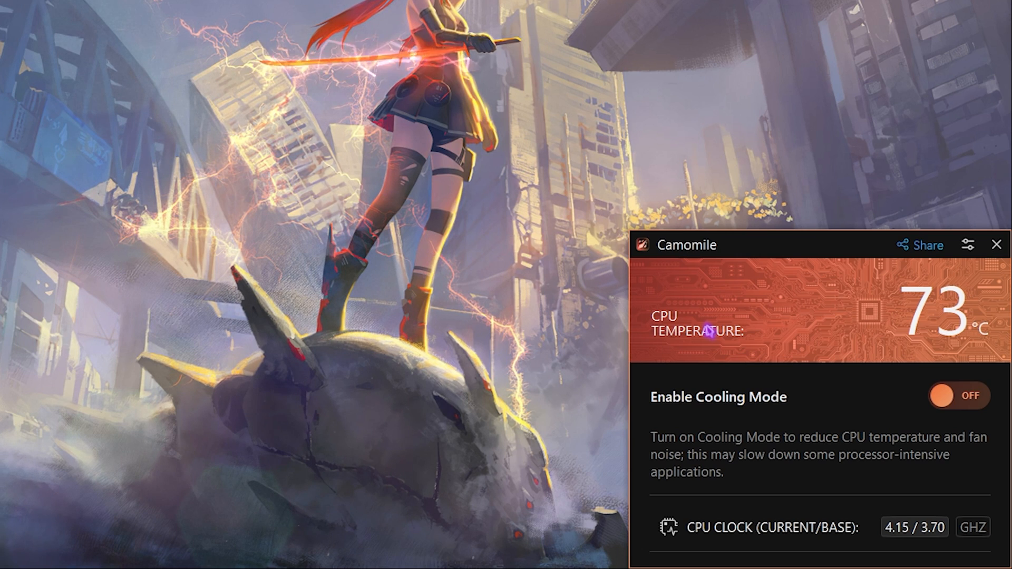
{"action": "mouse_move", "coordinate": [925, 420]}
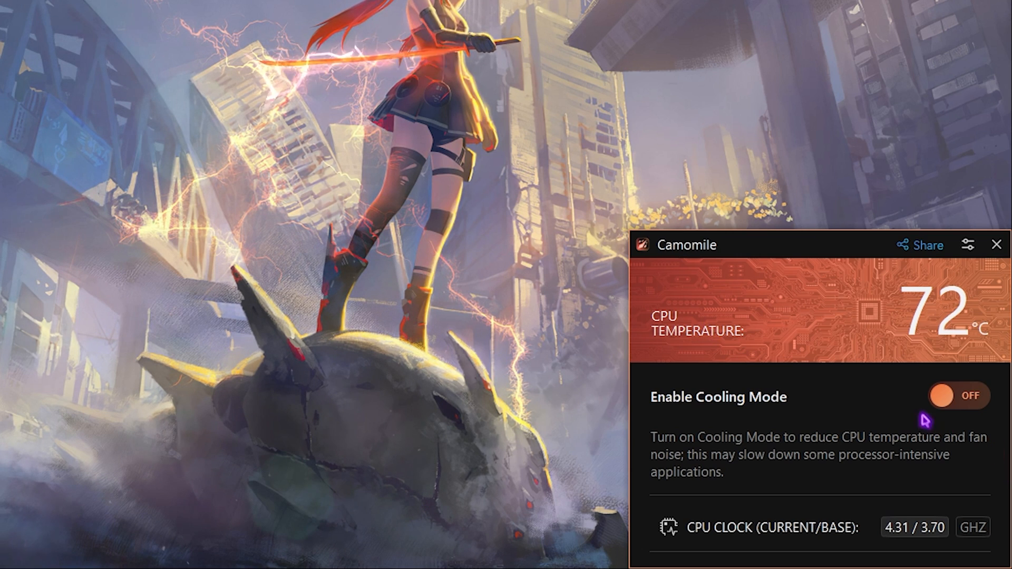
Step: Switch the Enable Cooling Mode toggle on to start lowering the CPU temperature
{"action": "left_click", "coordinate": [958, 396]}
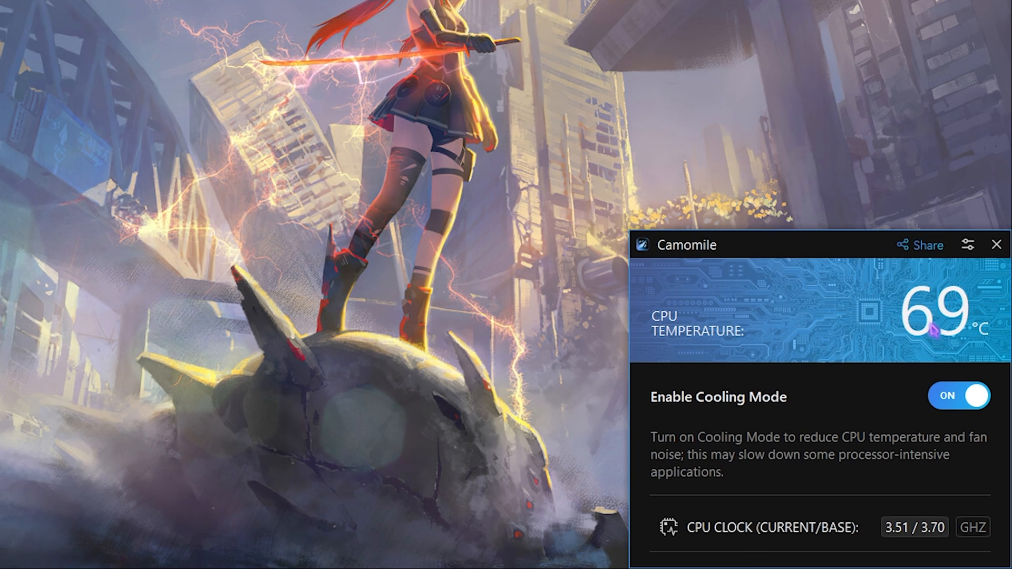
{"action": "mouse_move", "coordinate": [778, 362]}
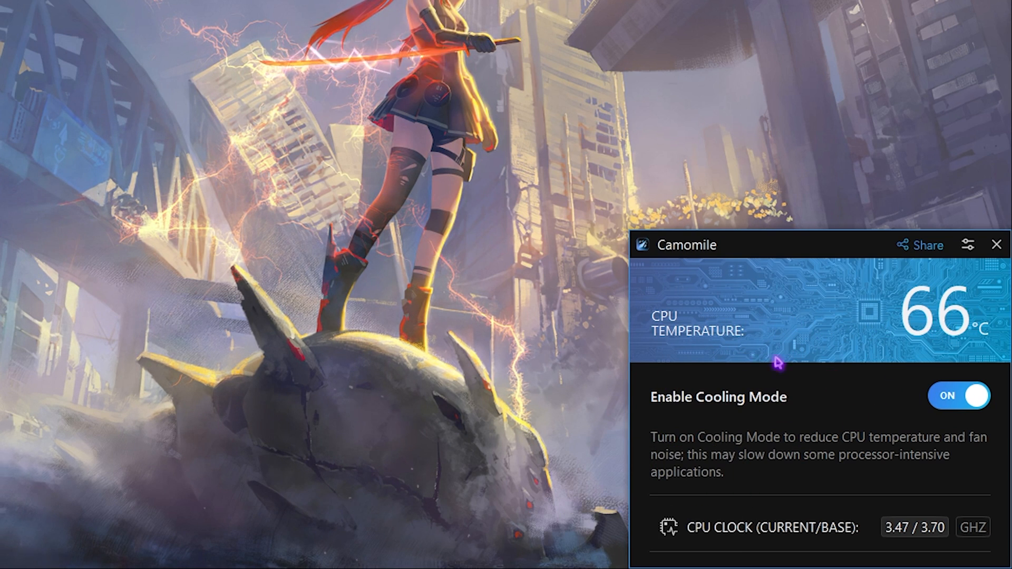
{"action": "mouse_move", "coordinate": [855, 333]}
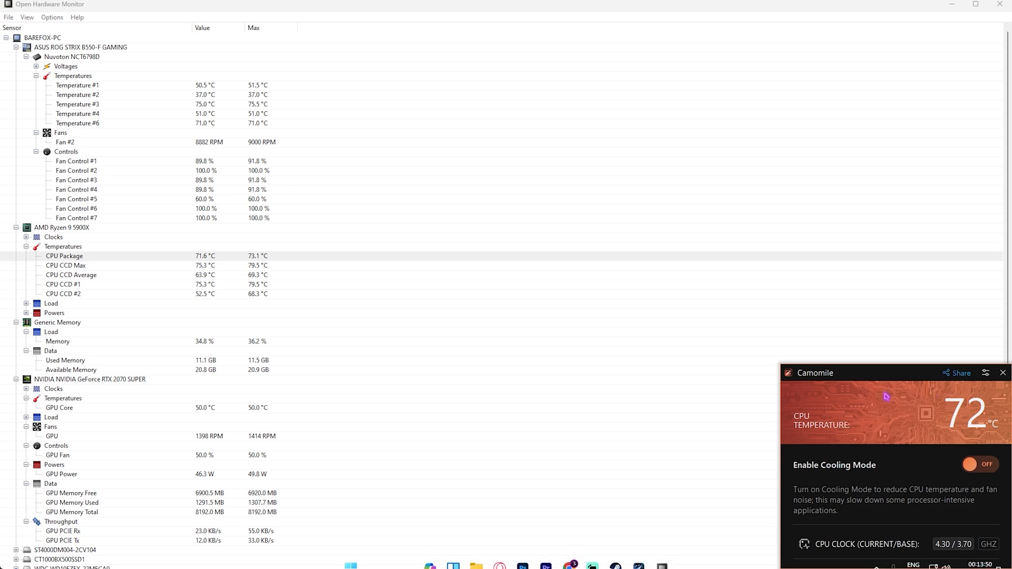
Step: Turn Cooling Mode on beside Open Hardware Monitor to watch CPU Package drop to 53.4°C
{"action": "left_click", "coordinate": [980, 465]}
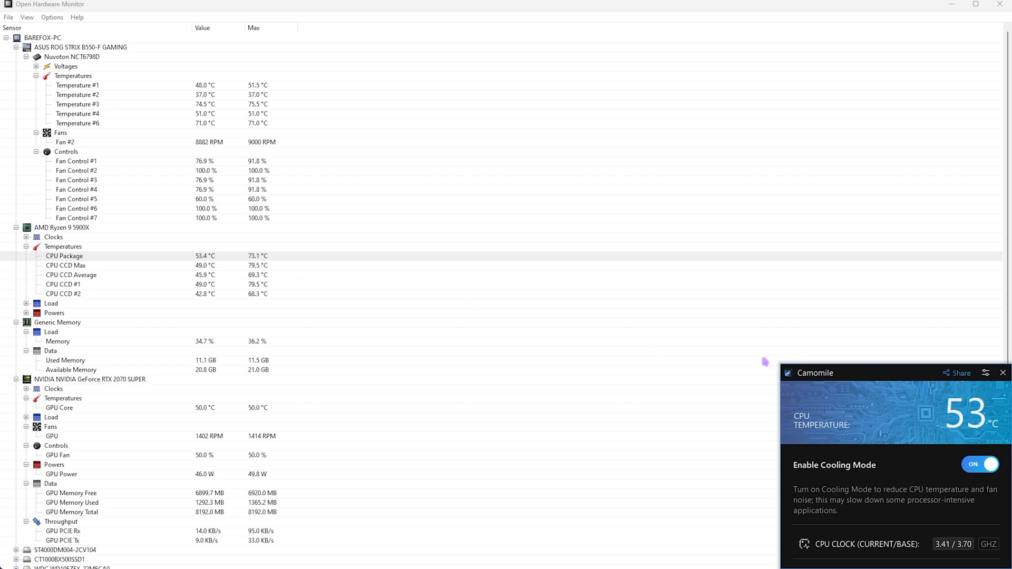
{"action": "mouse_move", "coordinate": [773, 388]}
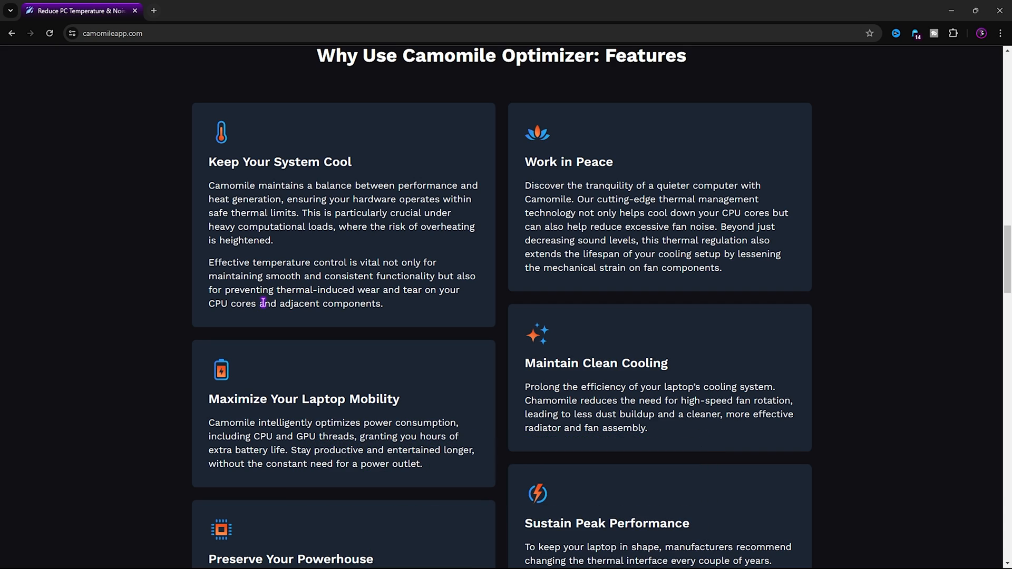
{"action": "mouse_move", "coordinate": [310, 414]}
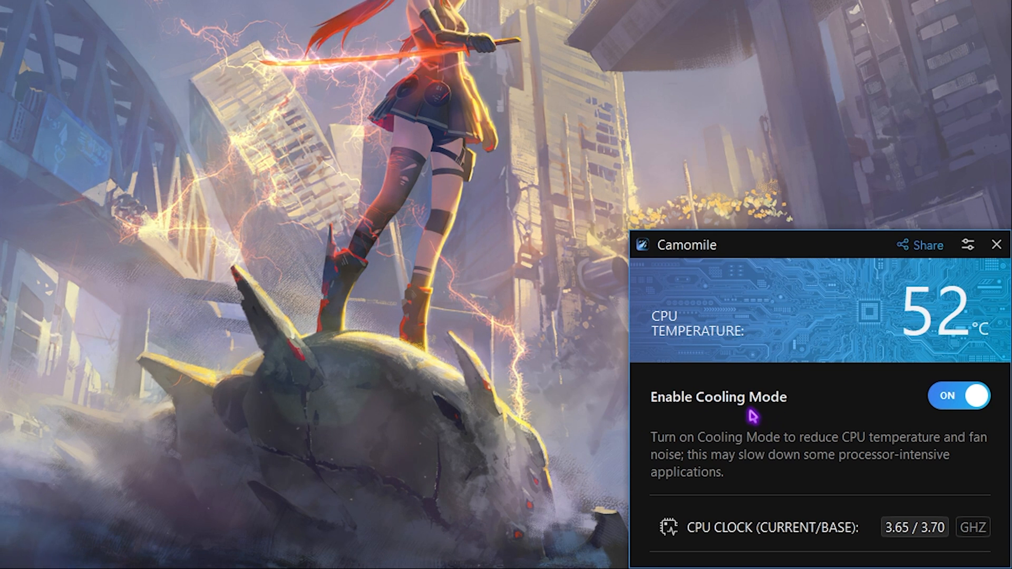
{"action": "mouse_move", "coordinate": [814, 458]}
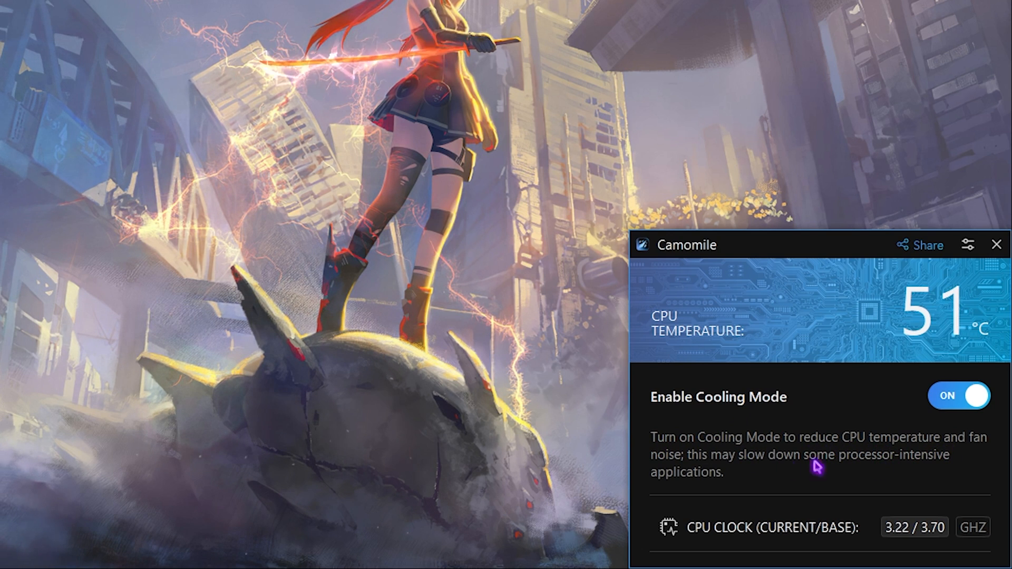
{"action": "mouse_move", "coordinate": [851, 480]}
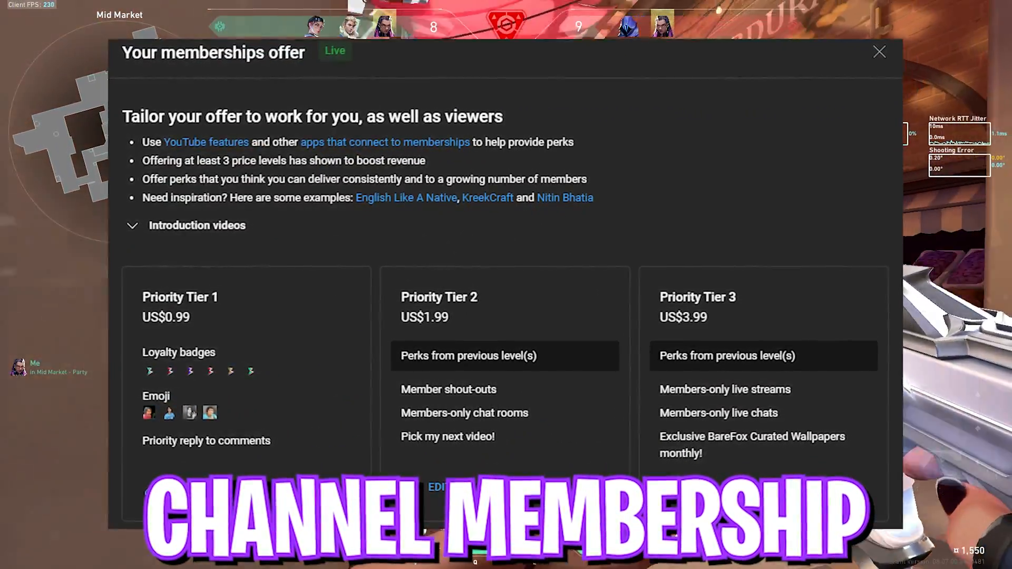
{"action": "left_click", "coordinate": [879, 52]}
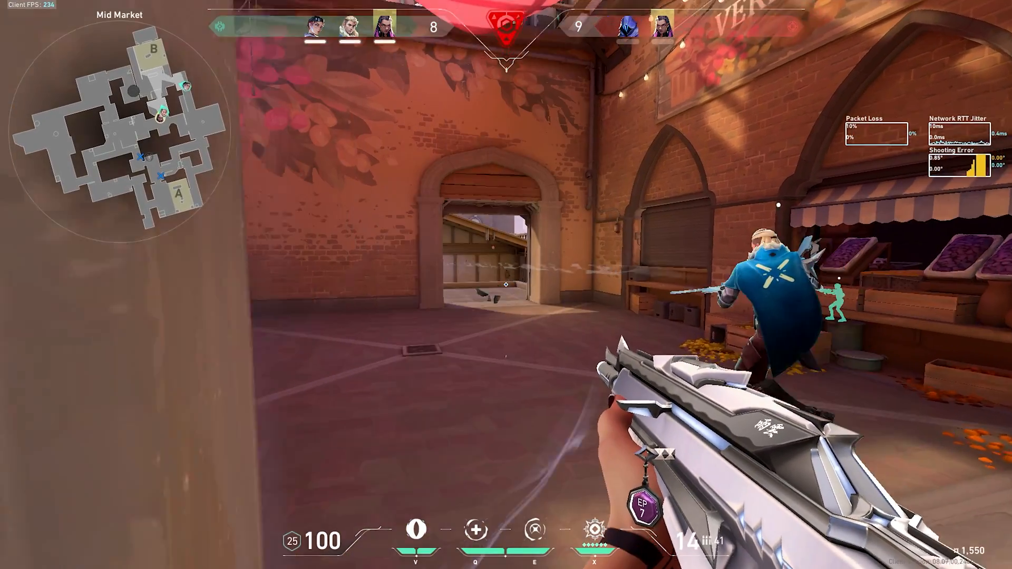